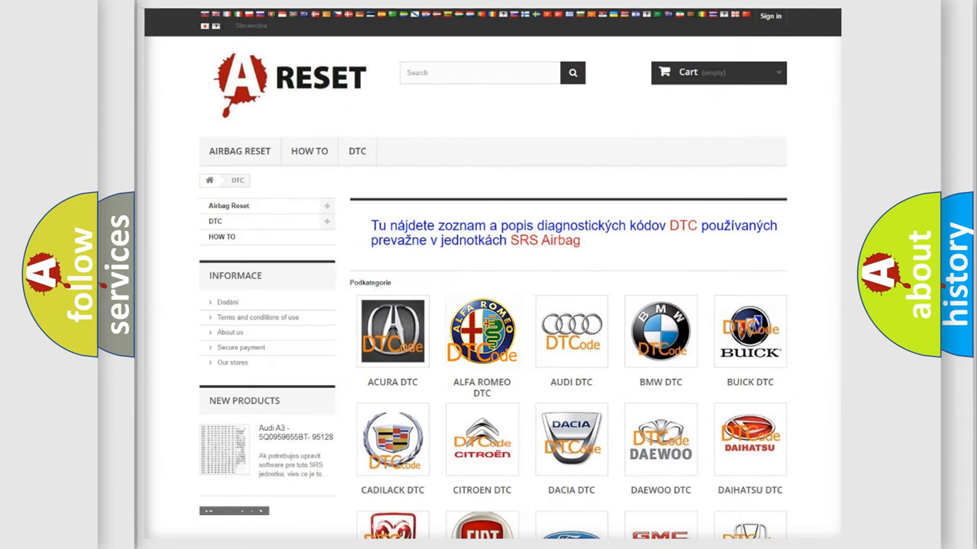
- Show the Alfa Romeo airbag DTC list scrolled down to the C25 and C26 codes
click(482, 331)
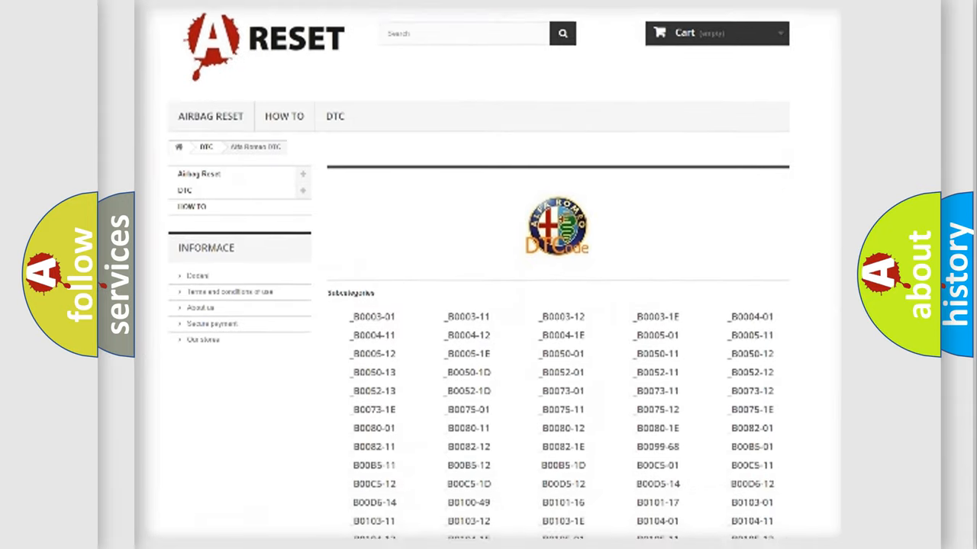
scroll(down, 3)
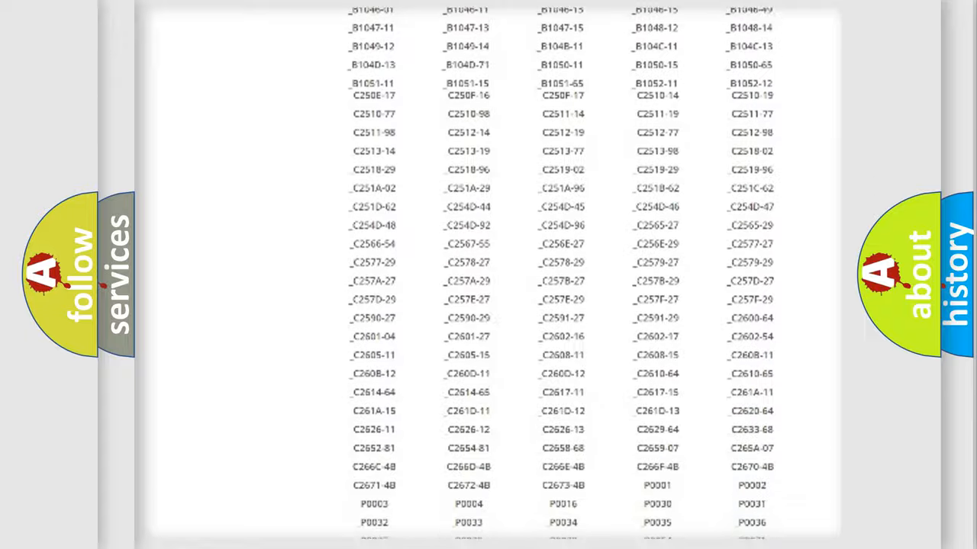